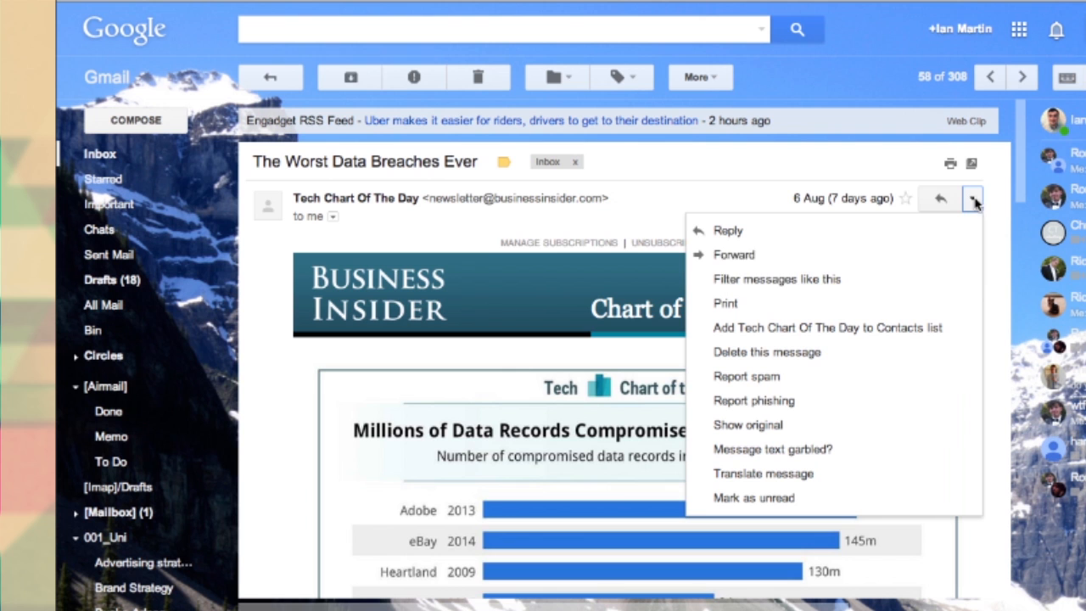
Leave the newsletter email and load the personal portfolio website.
click(733, 255)
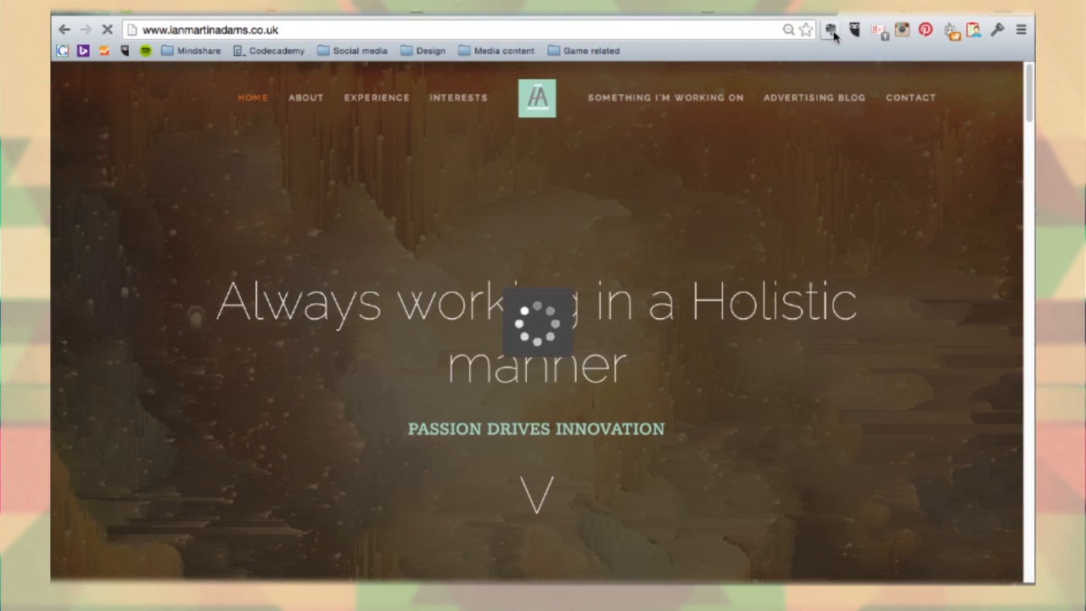
Clip the portfolio page as a bookmark into 000_Inbox with the tag 'Cool guy' and save it.
click(830, 31)
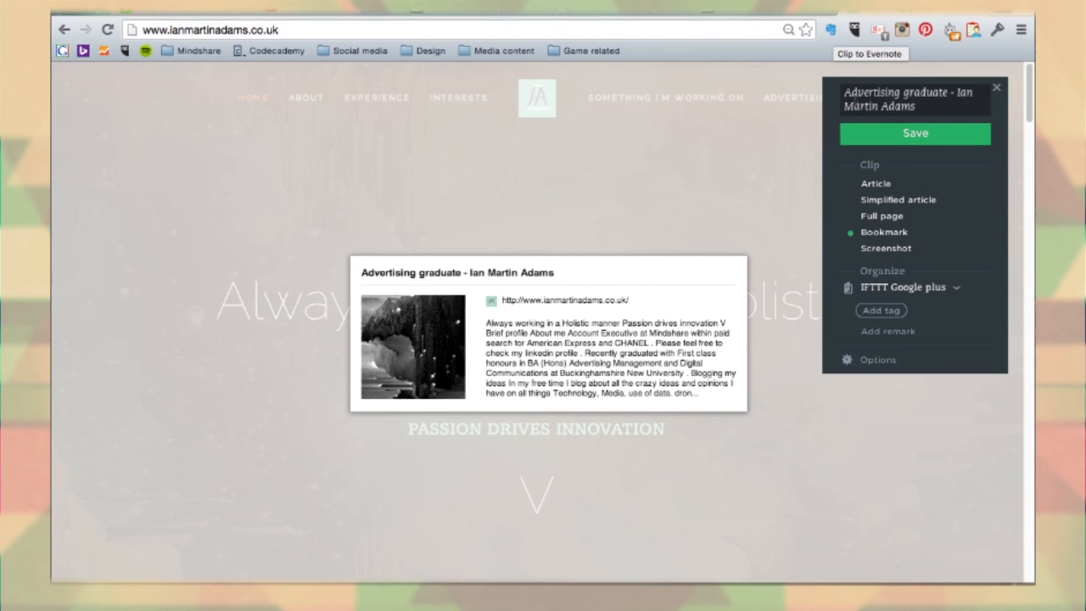
click(912, 287)
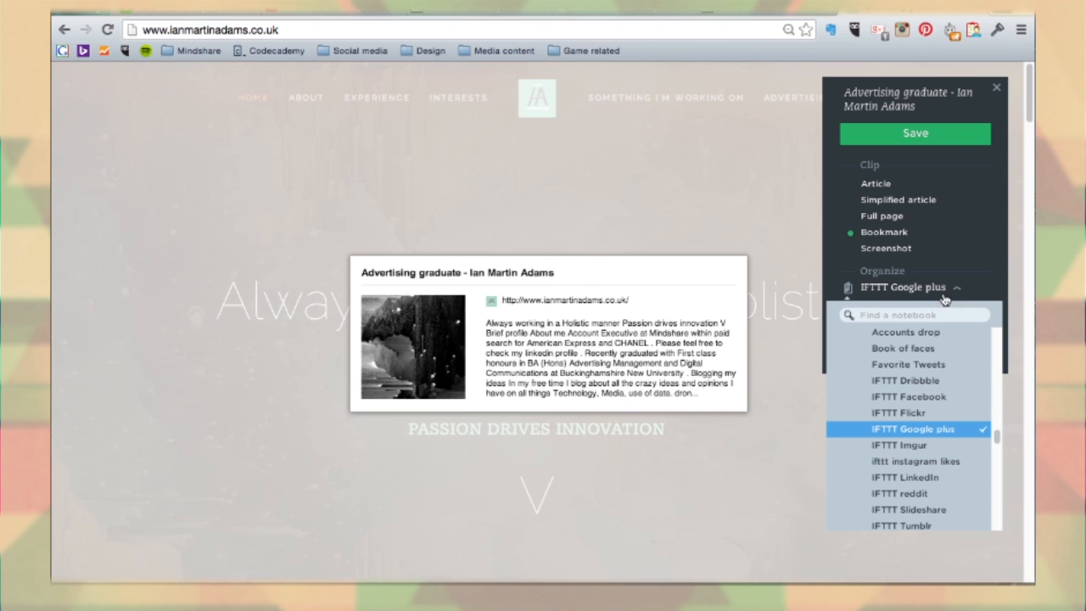
scroll(down, 3)
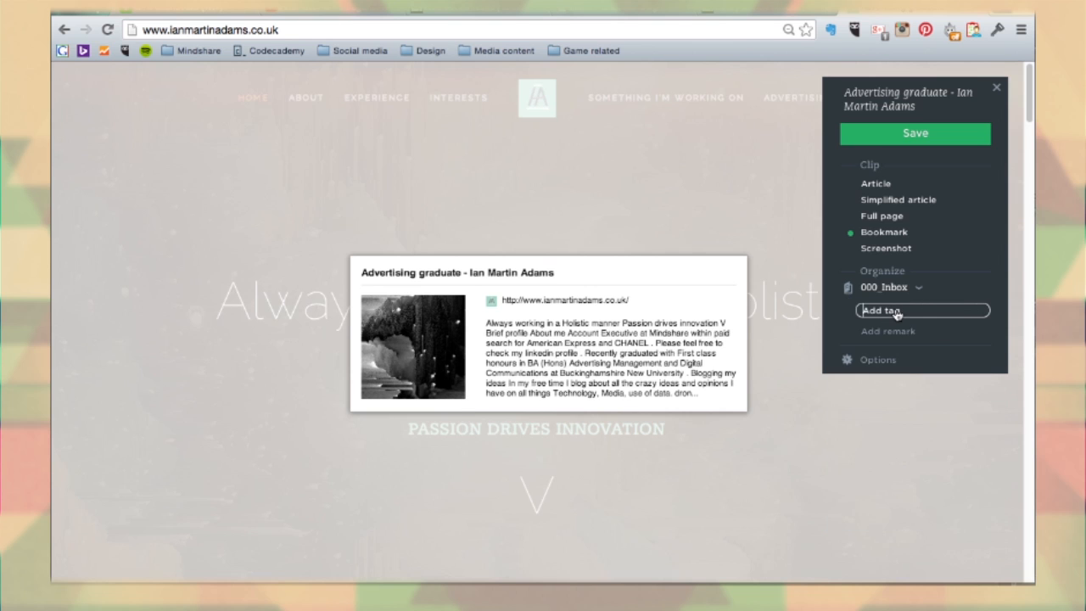
text(Cool guy)
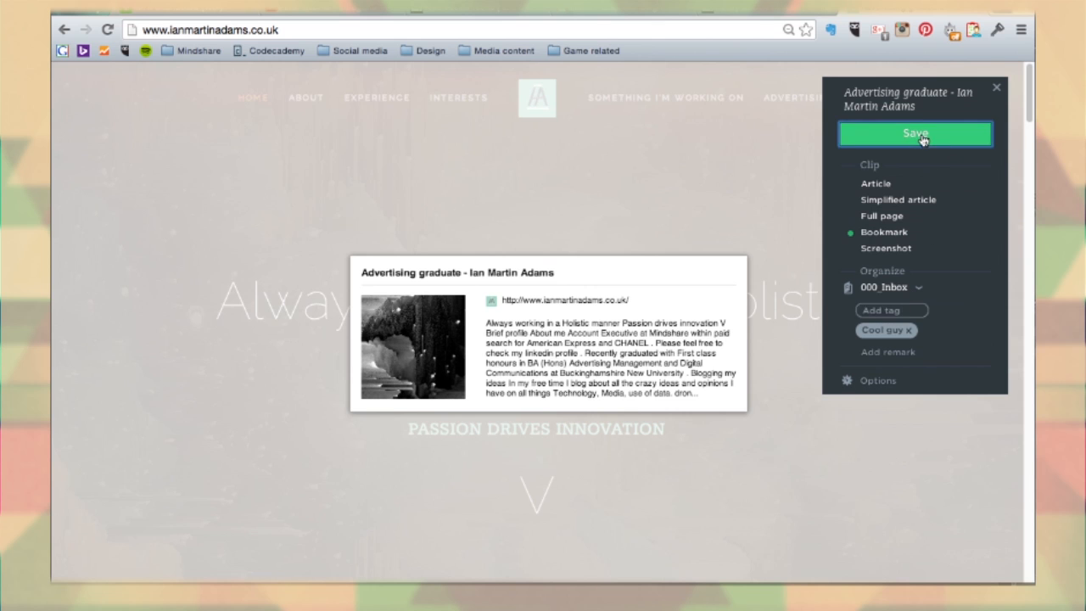
click(914, 132)
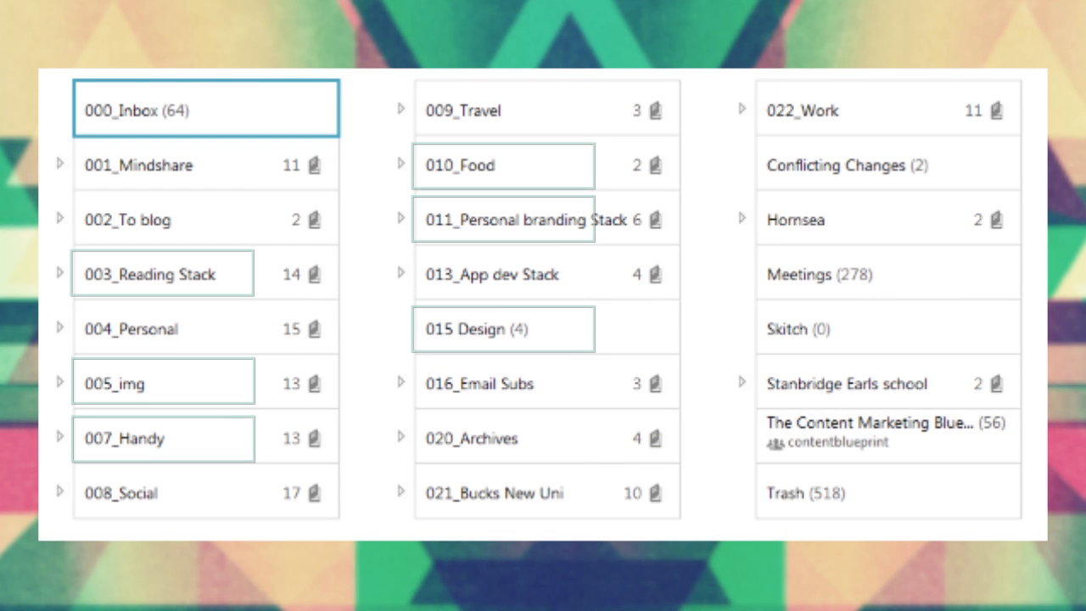
click(162, 329)
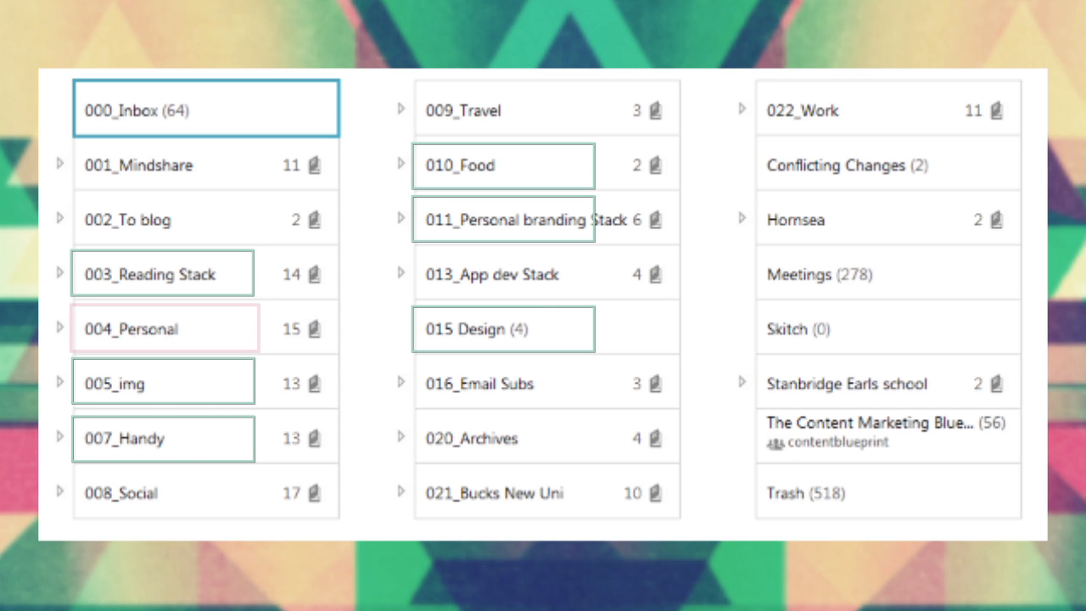
click(163, 329)
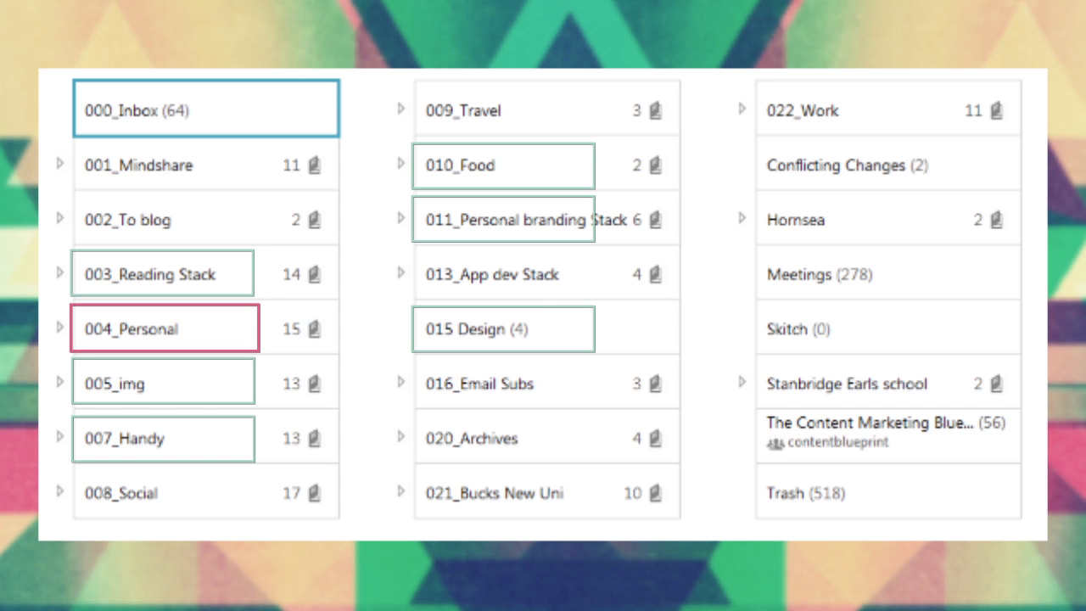
click(464, 108)
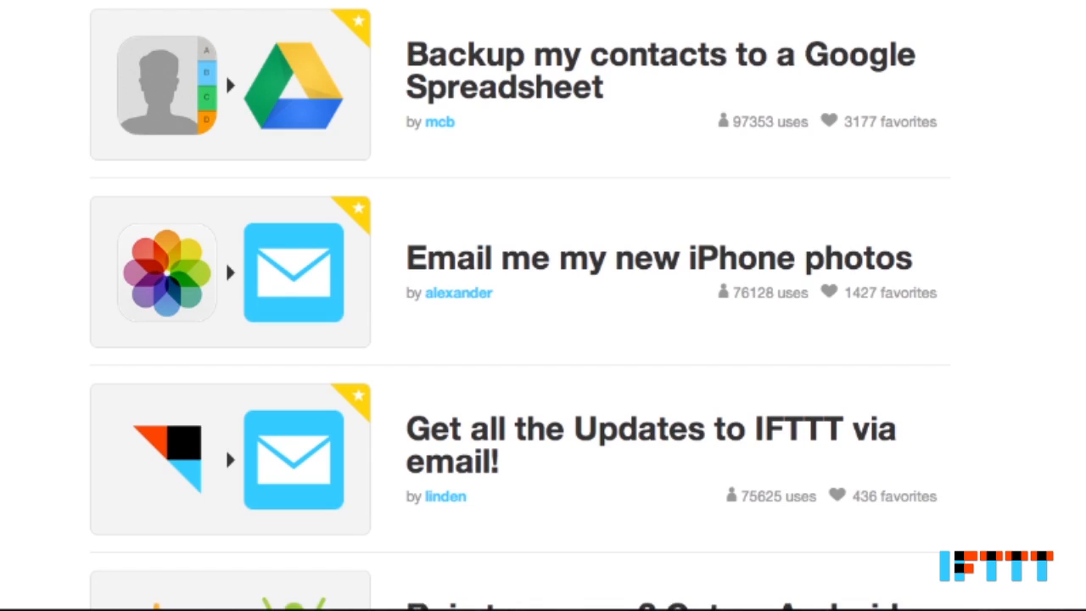
Scroll through the IFTTT recipe list toward the Instagram 'Any new photo by you' trigger.
scroll(down, 3)
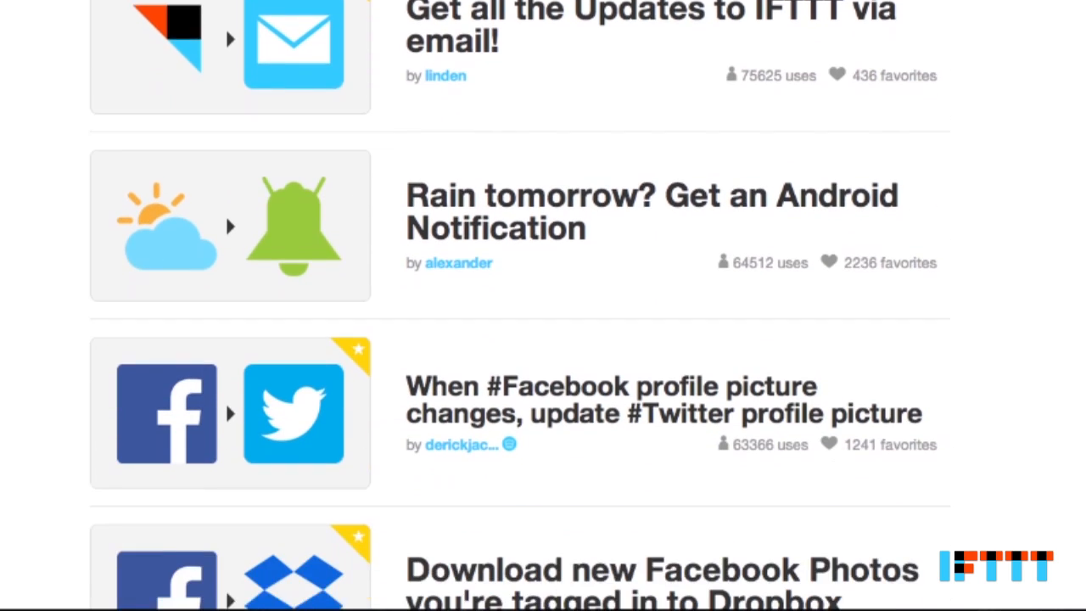
scroll(down, 3)
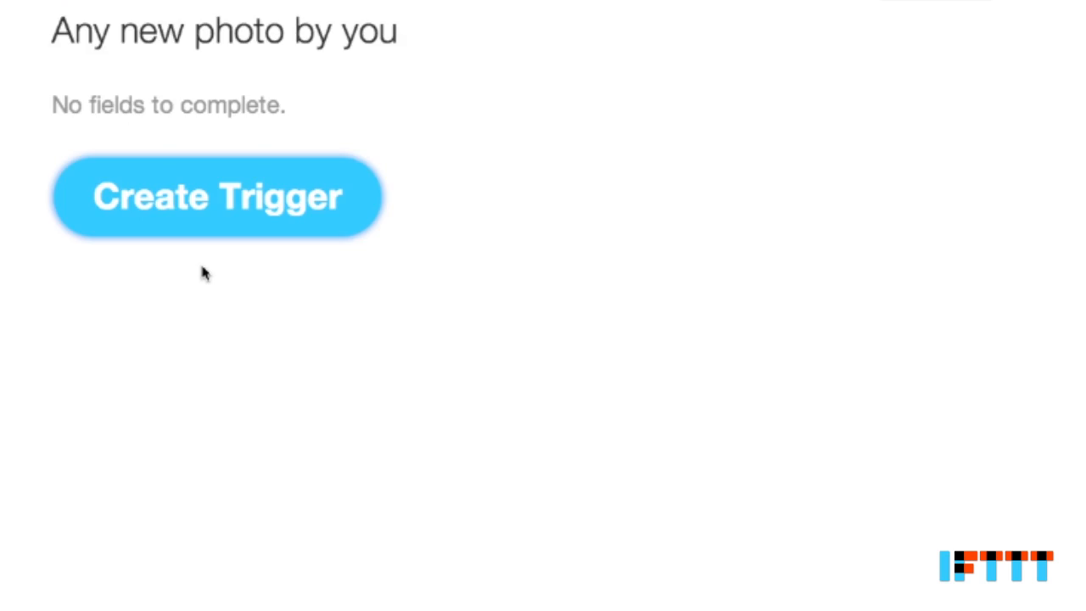
Confirm the new-photo trigger and add an Evernote 'Create a note' action into IFTTT Instagram, tagged IFTTT and Instagram.
click(217, 197)
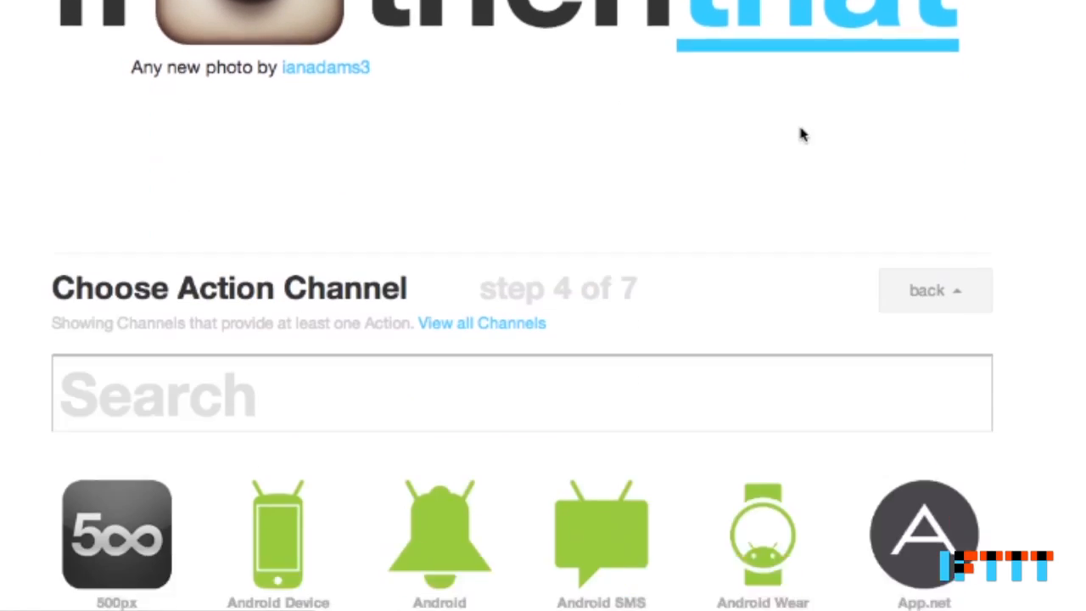
text(ever)
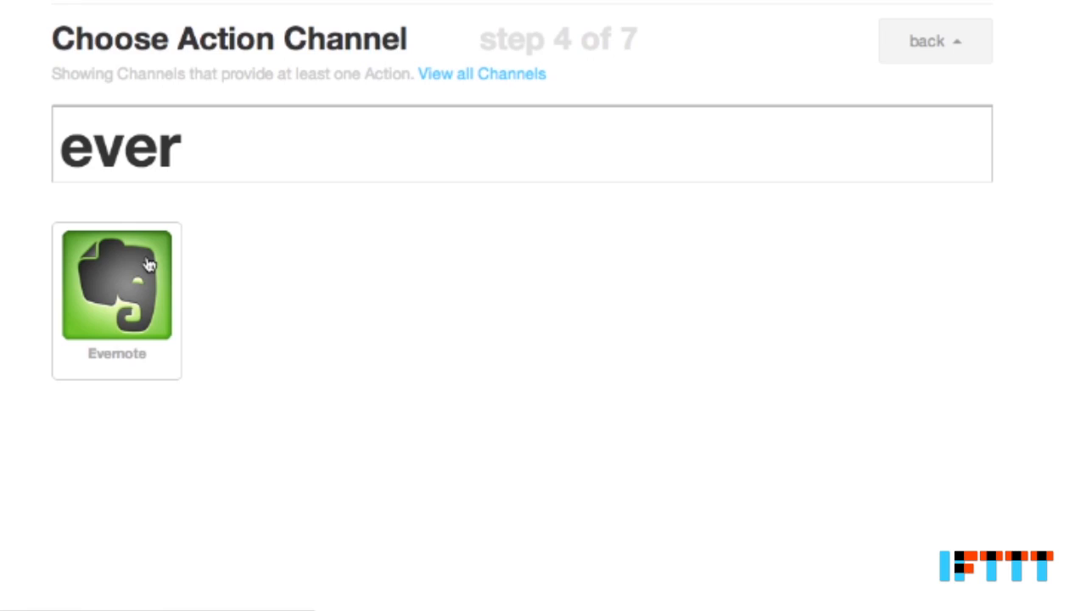
click(115, 285)
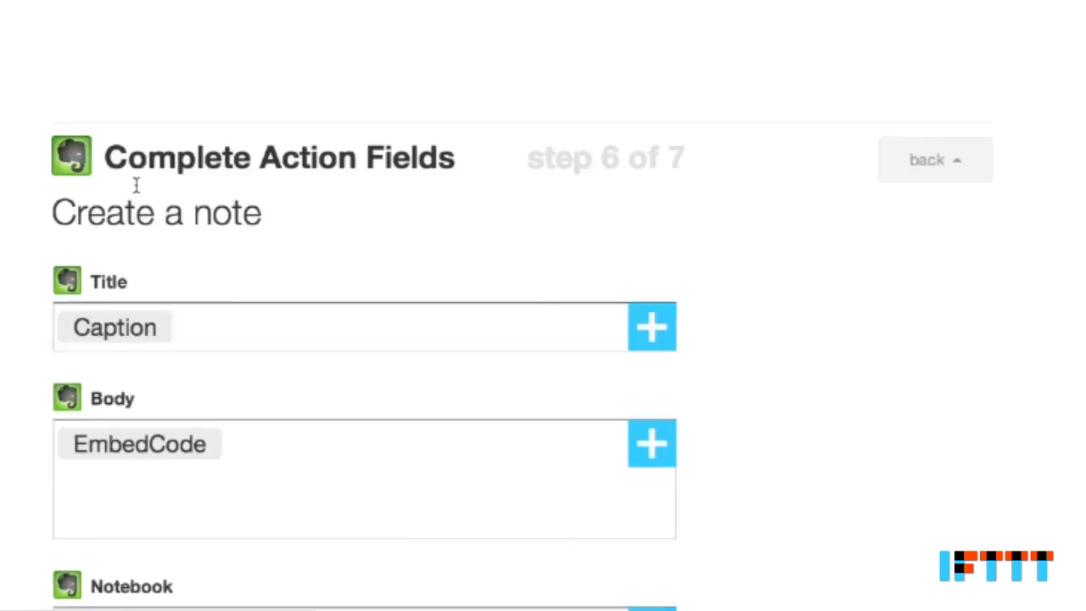
scroll(down, 3)
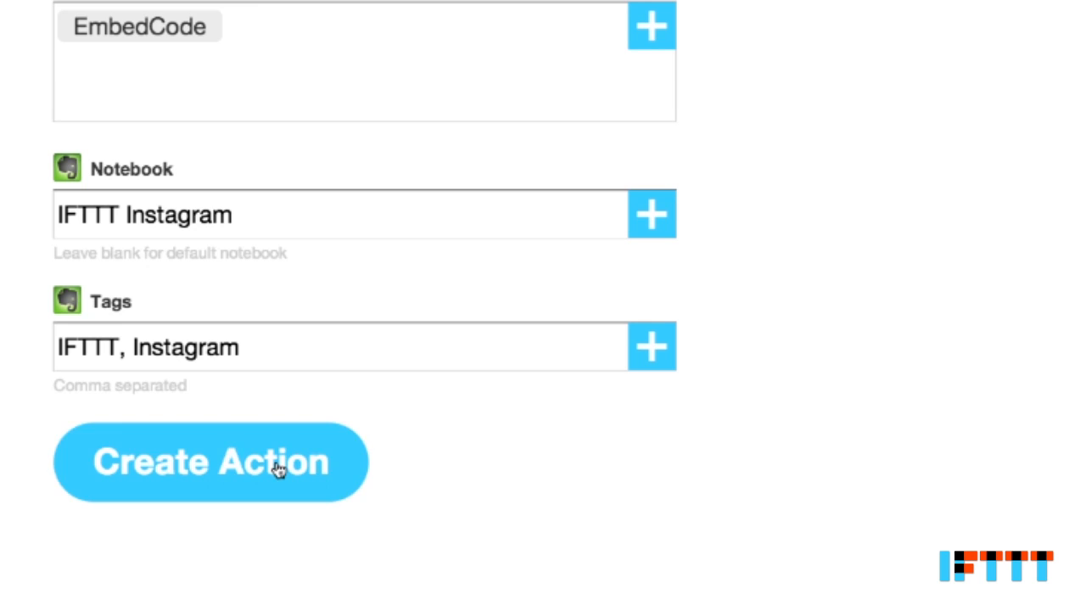
click(210, 462)
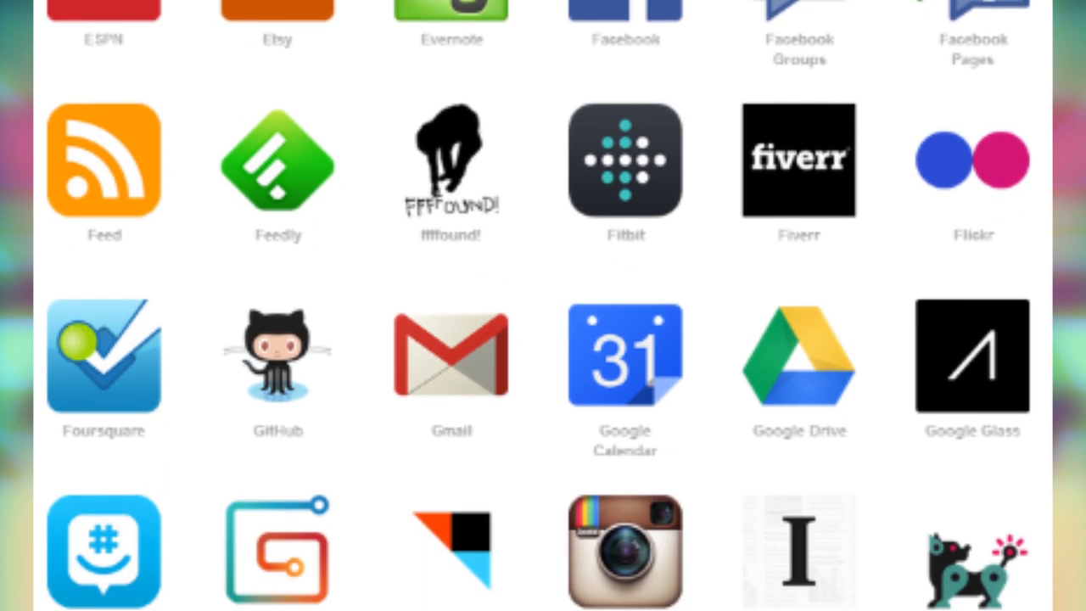
scroll(down, 3)
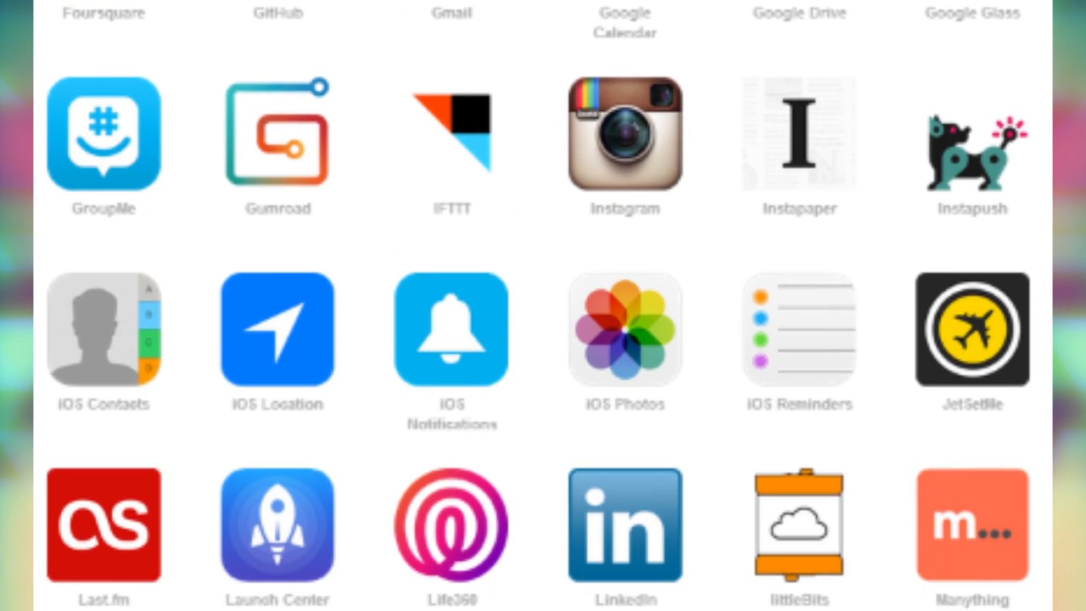
scroll(down, 3)
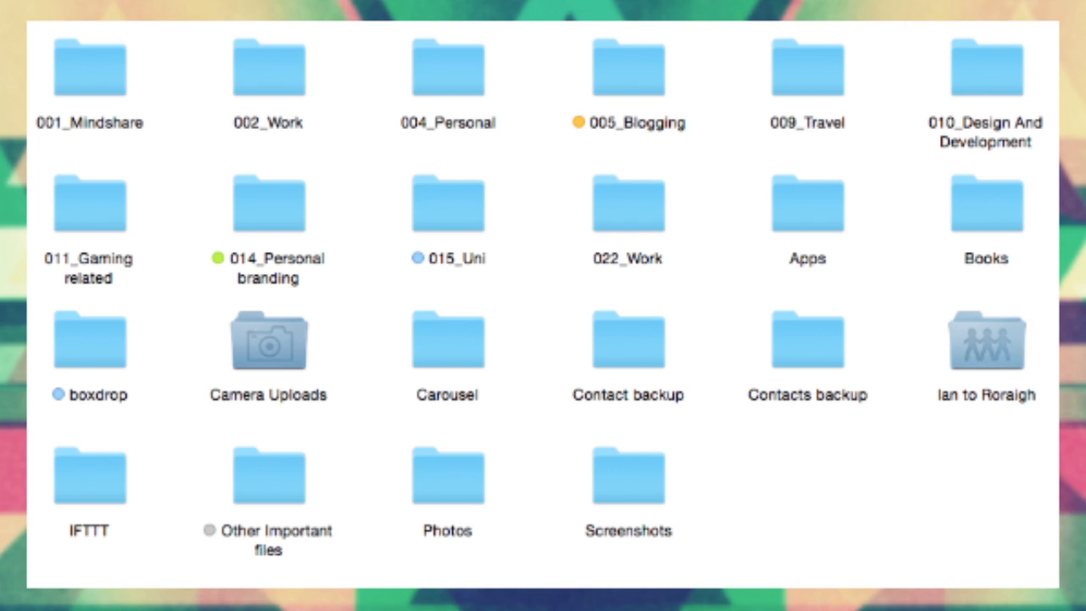
Select the Dropbox Camera Uploads folder and use it as the Lightroom import source set to Move.
click(268, 339)
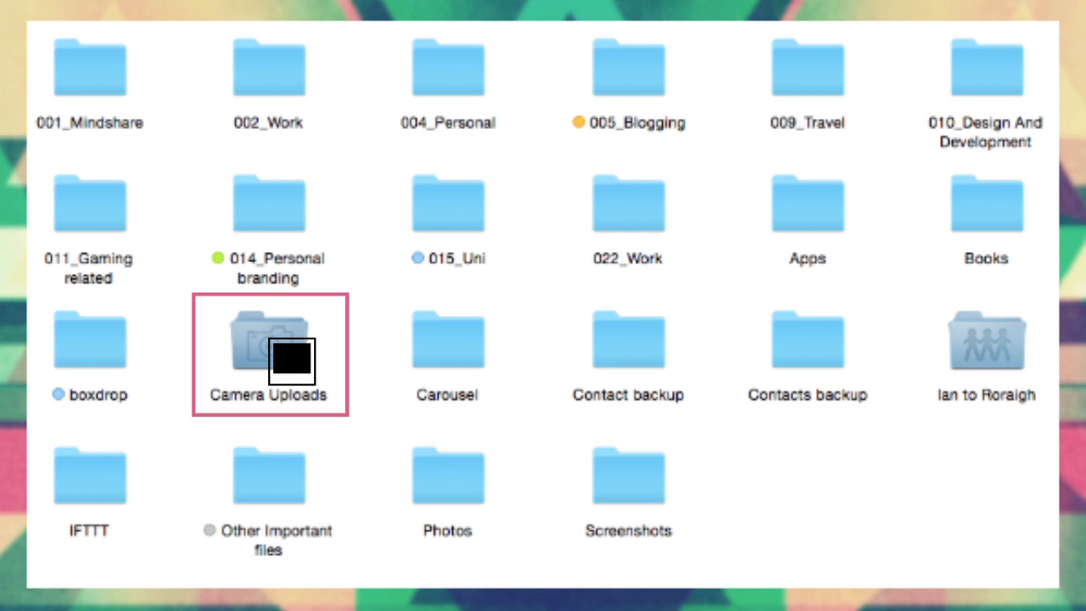
mouse_move(451, 478)
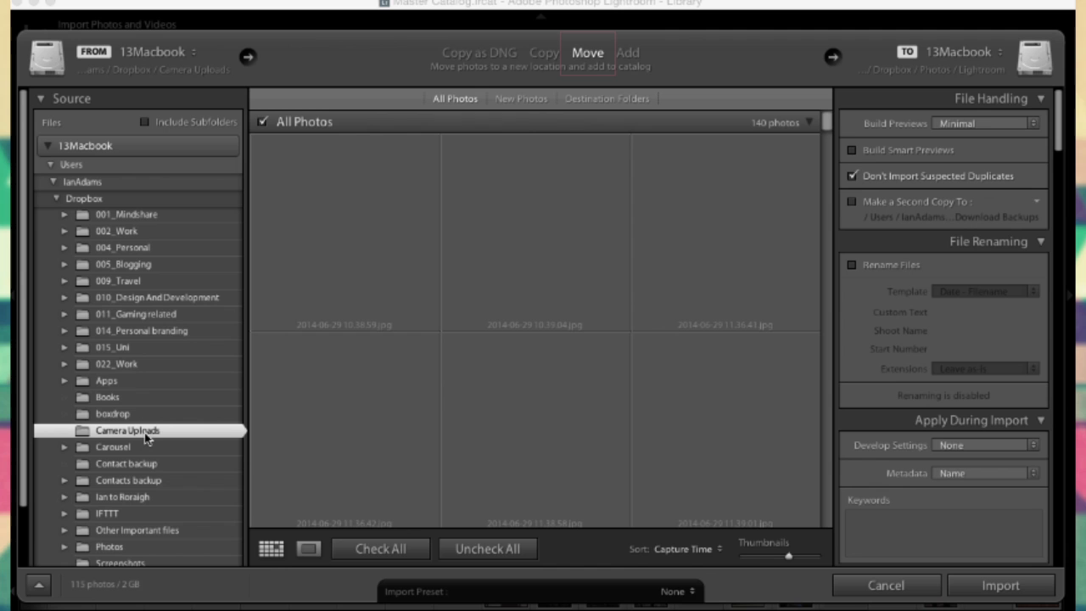
click(127, 431)
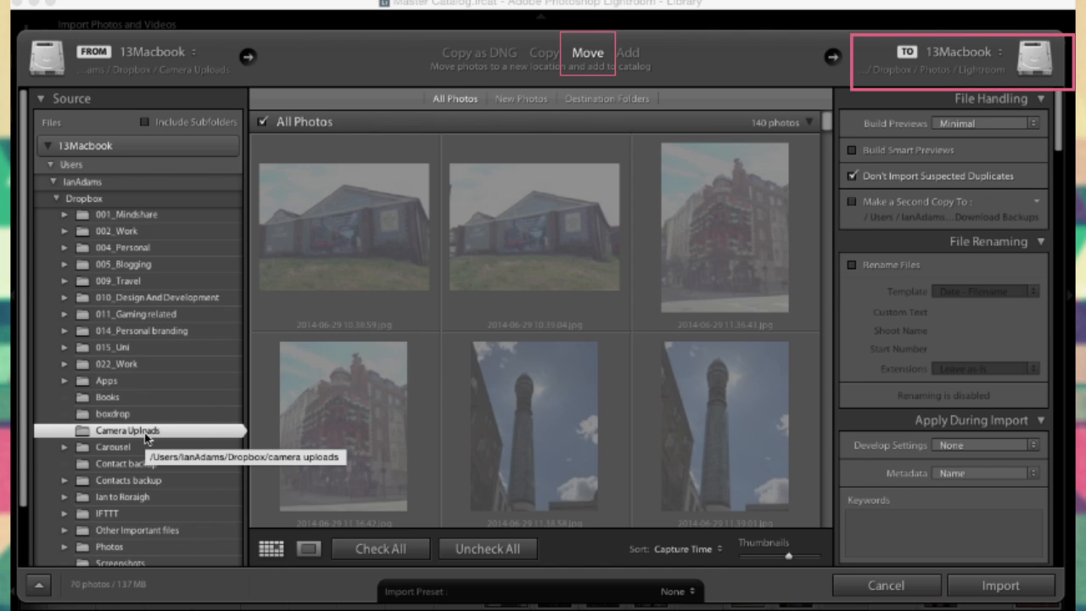